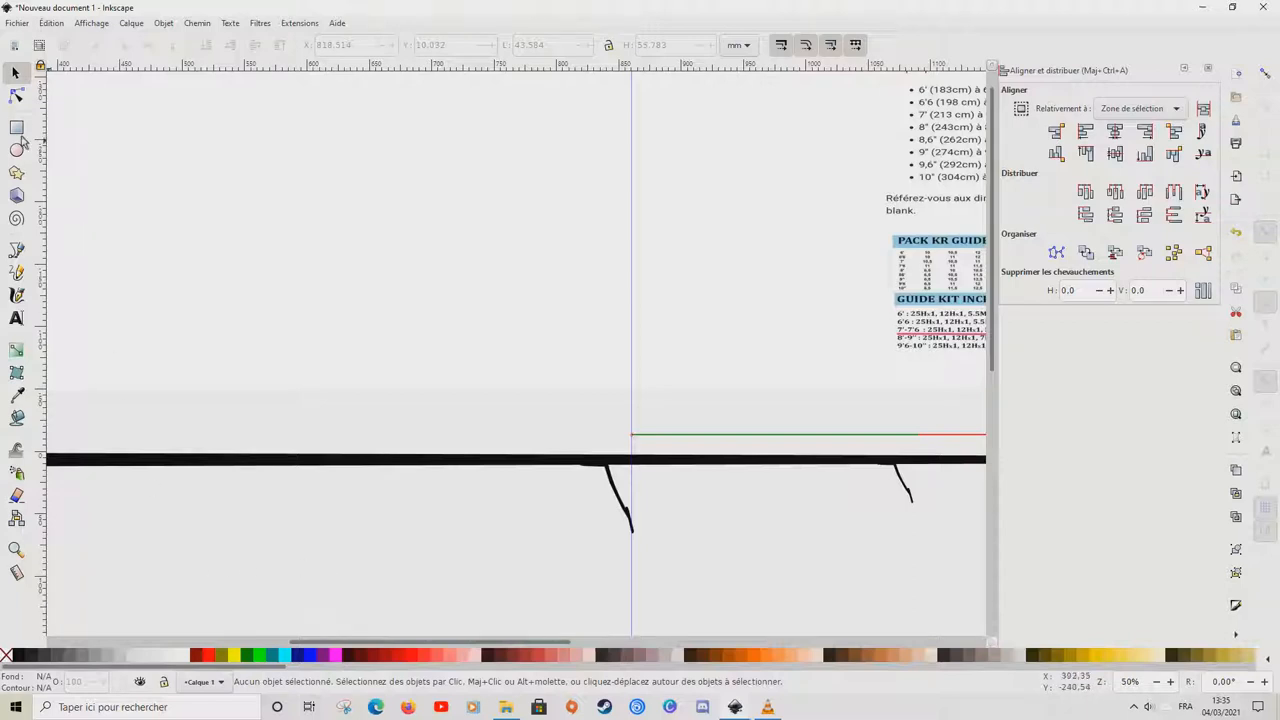
mouse_move(16, 132)
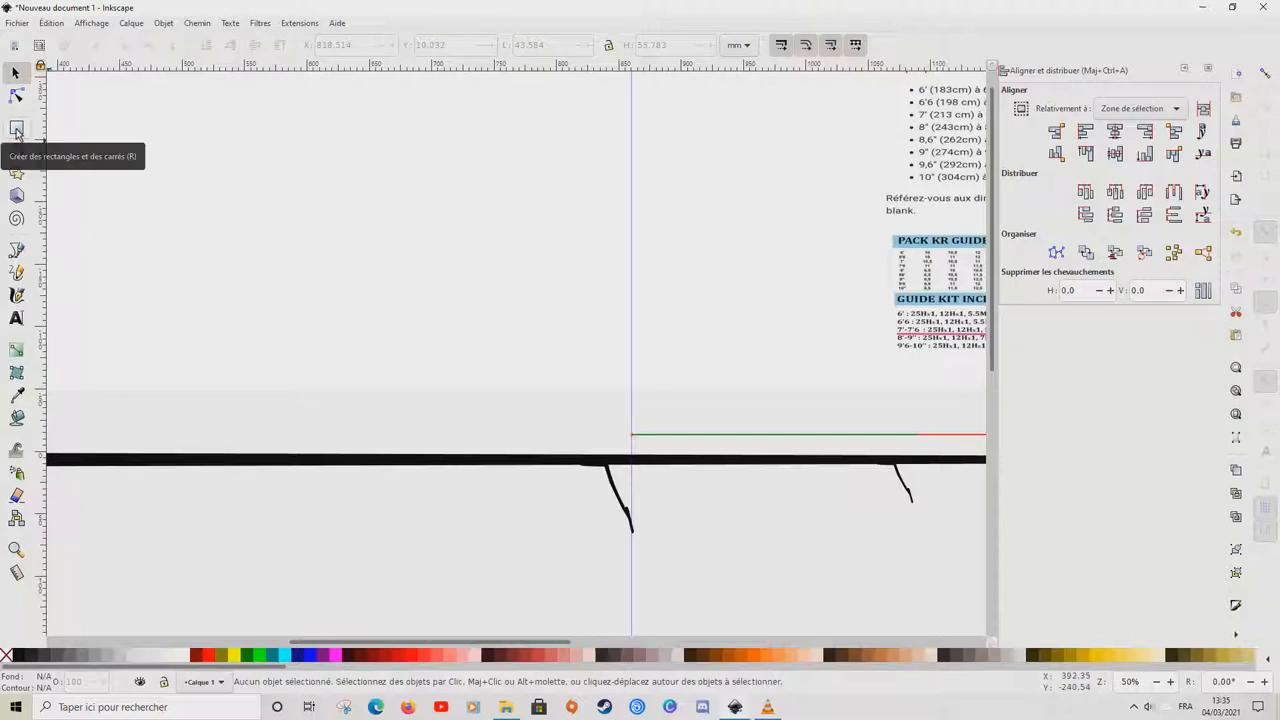
Step: Switch to the Rectangle tool to begin drawing on the rod blank
left_click(16, 128)
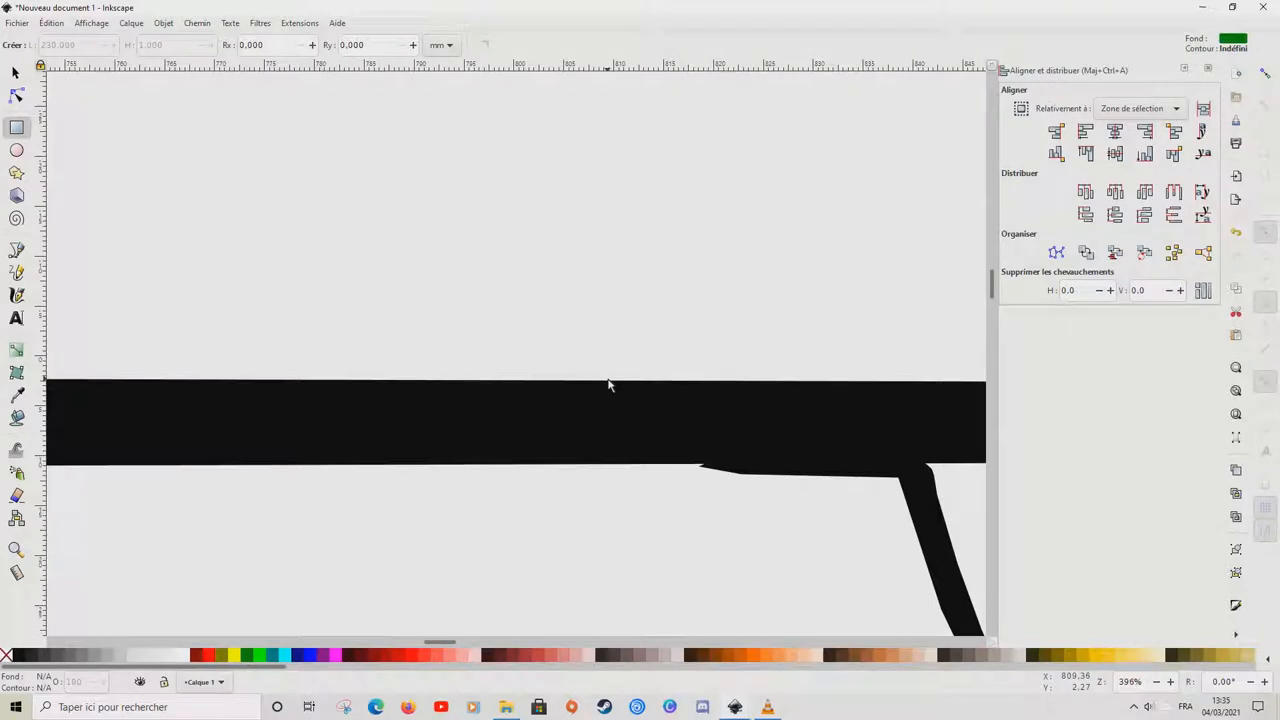
Step: Draw a narrow upright green rectangle spanning the rod blank's height, width 0.200 mm
left_click_drag(608, 384, 612, 470)
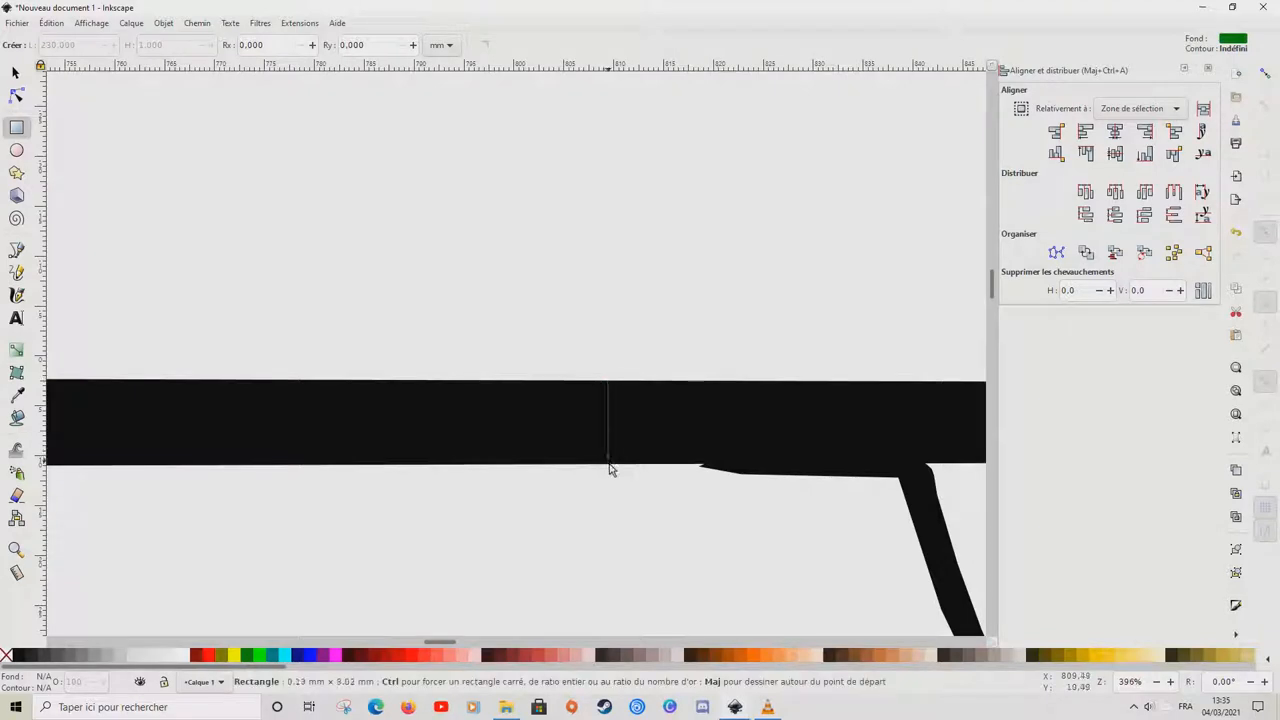
left_click_drag(608, 382, 608, 460)
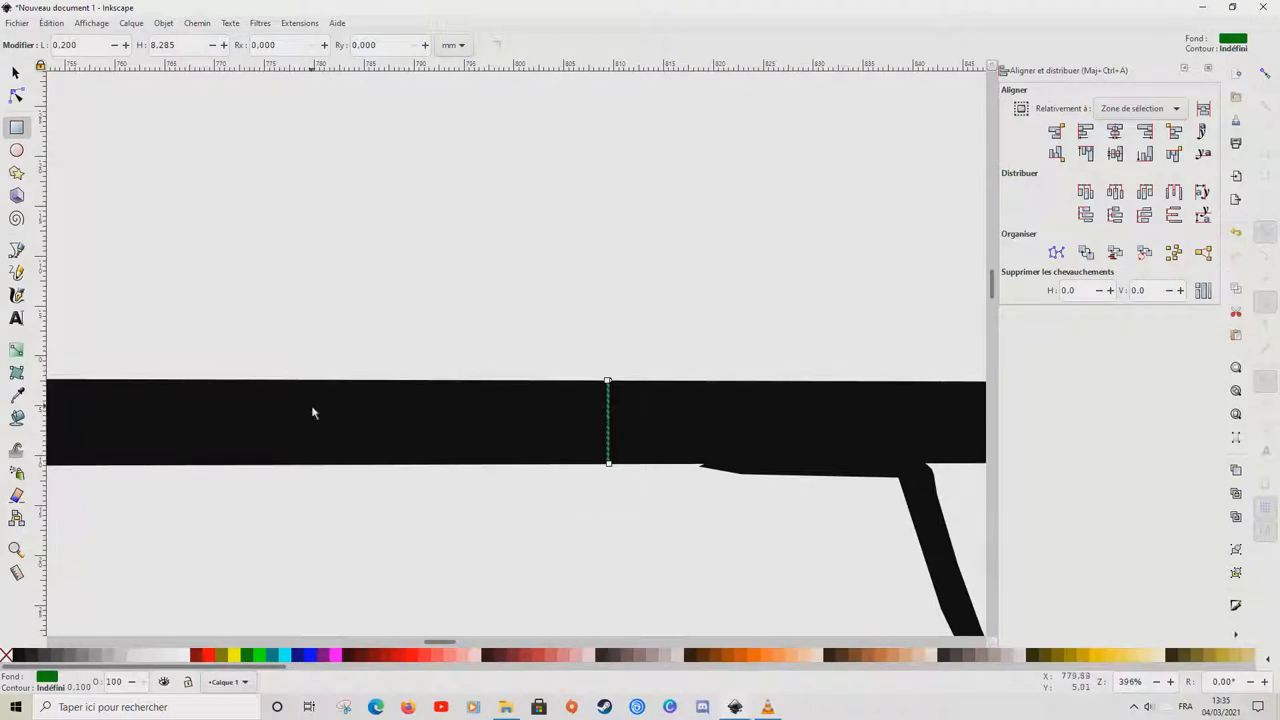
mouse_move(82, 48)
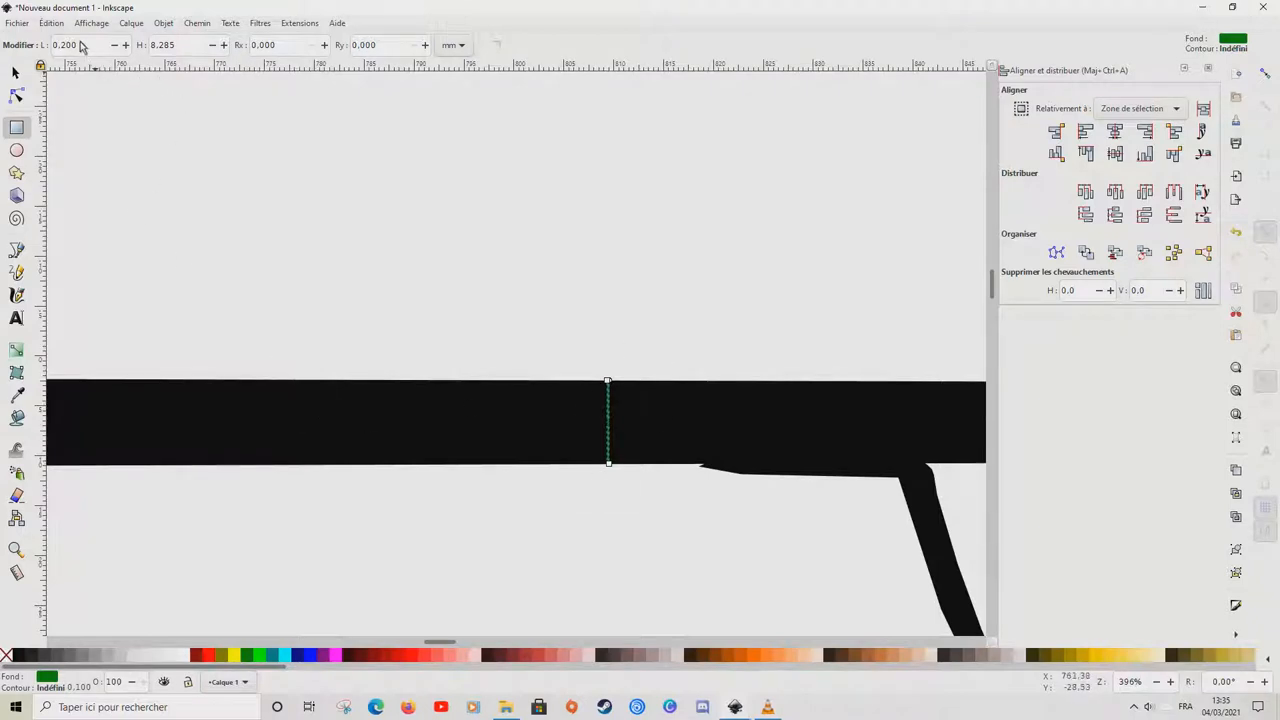
mouse_move(84, 50)
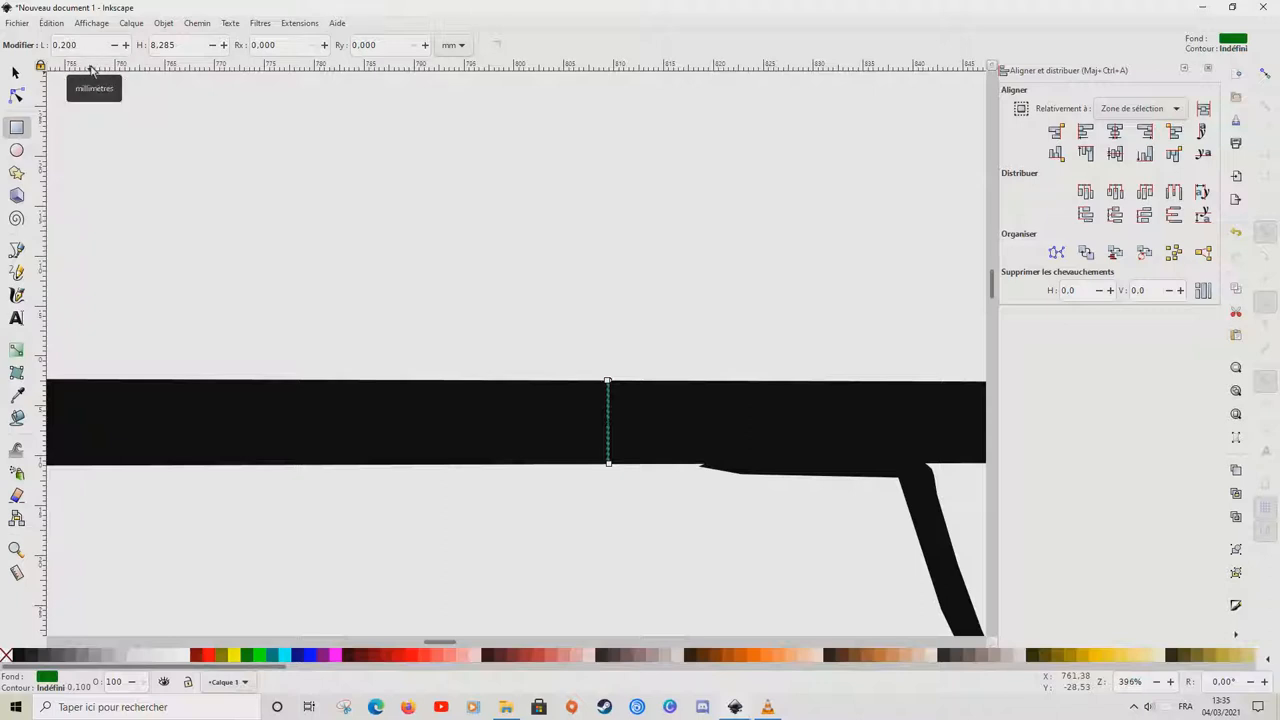
mouse_move(692, 272)
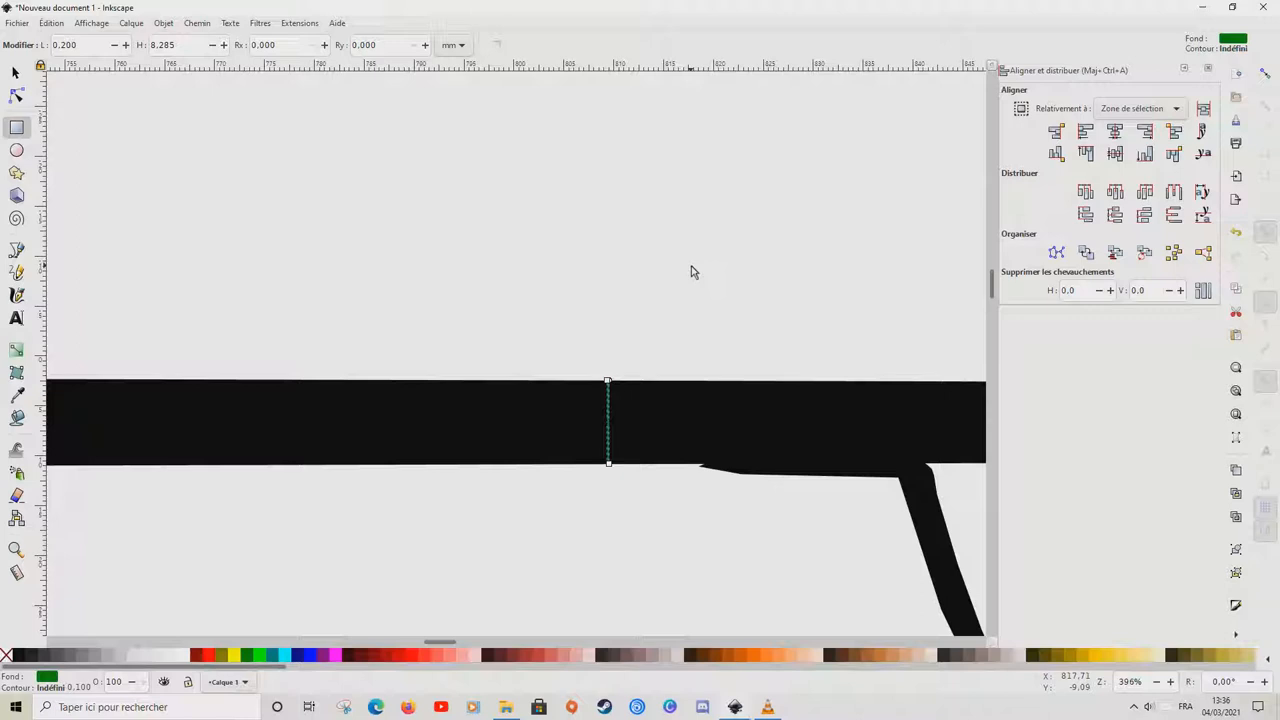
mouse_move(670, 292)
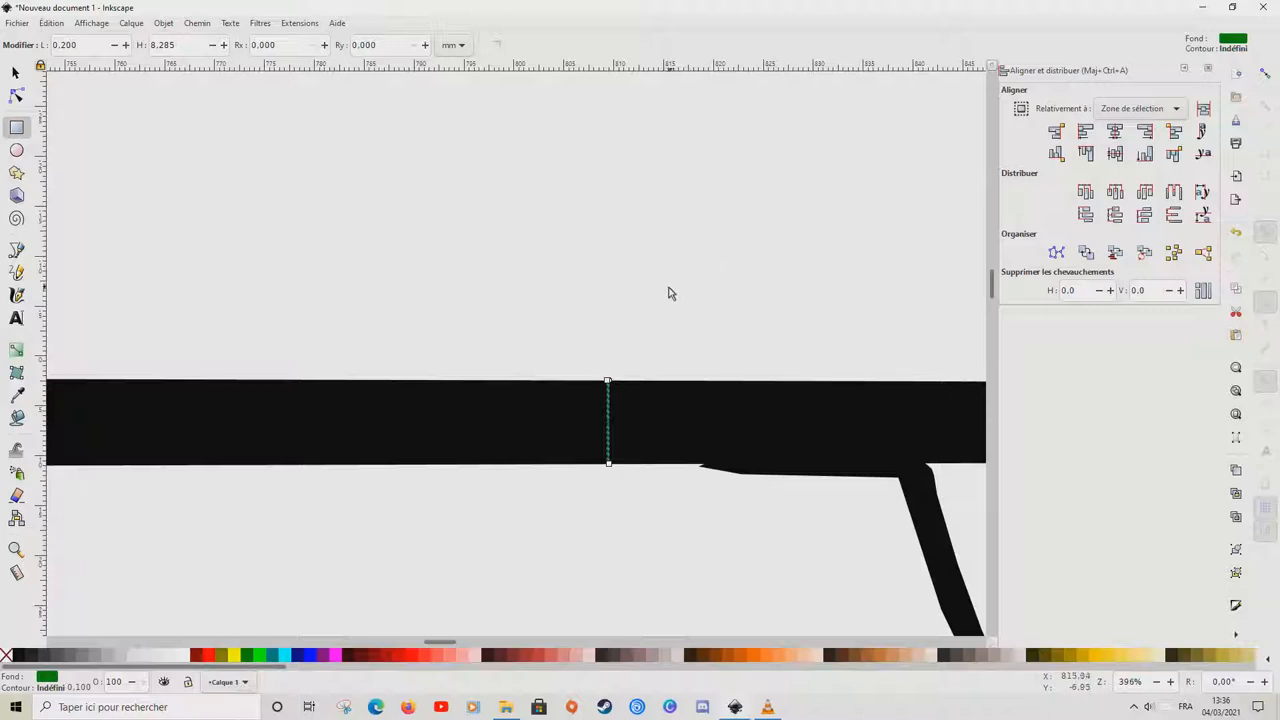
mouse_move(696, 340)
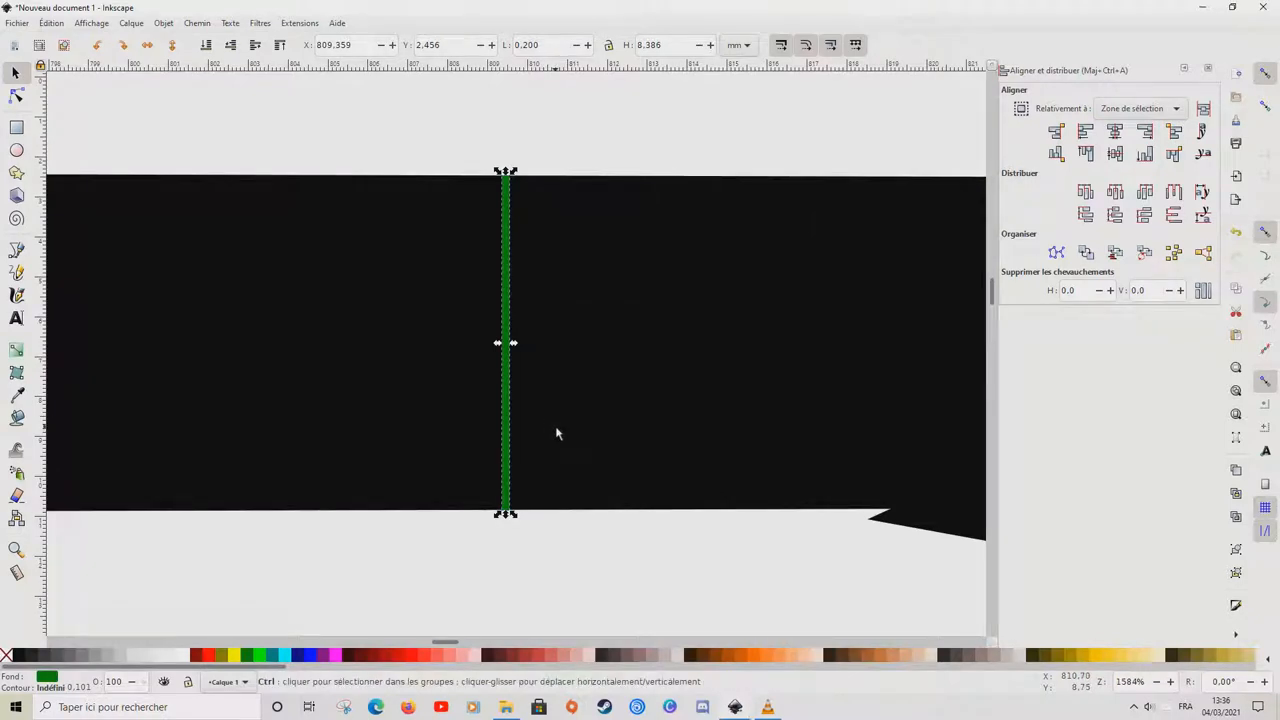
Step: Place duplicated thin green strips side by side to grow a wider band across the rod
left_click_drag(504, 340, 556, 424)
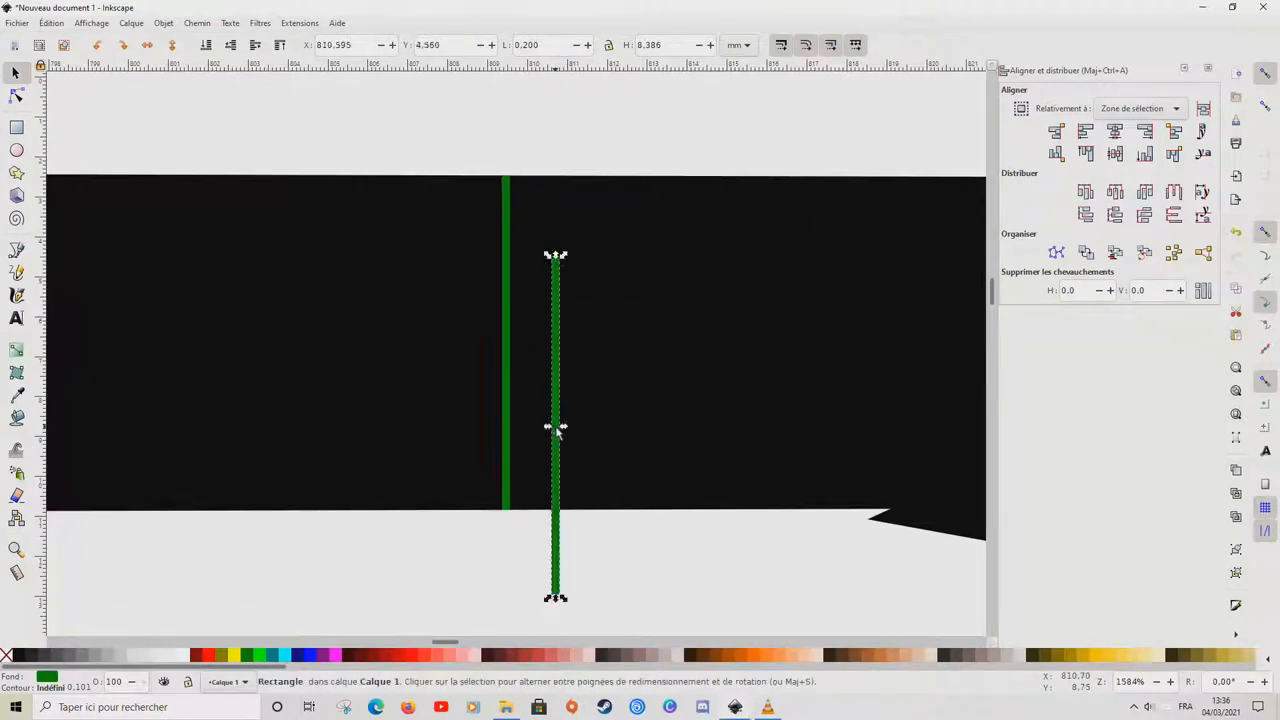
left_click_drag(556, 430, 530, 396)
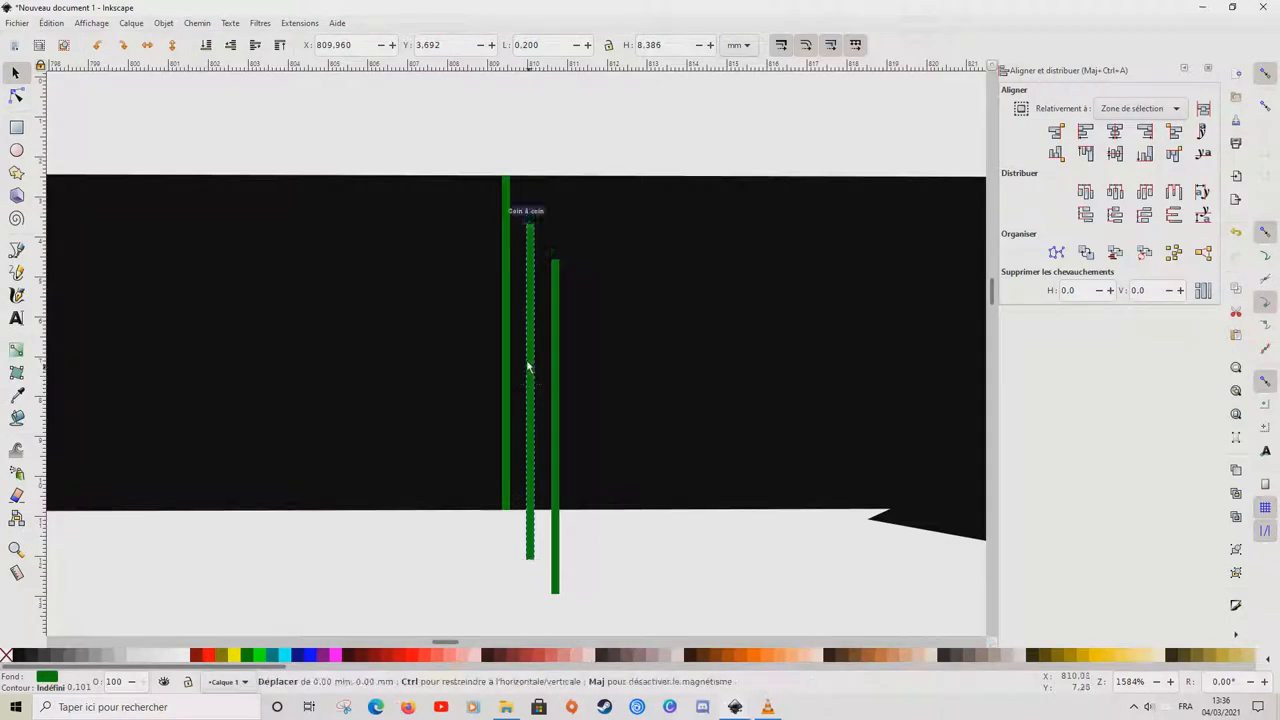
left_click_drag(530, 364, 530, 316)
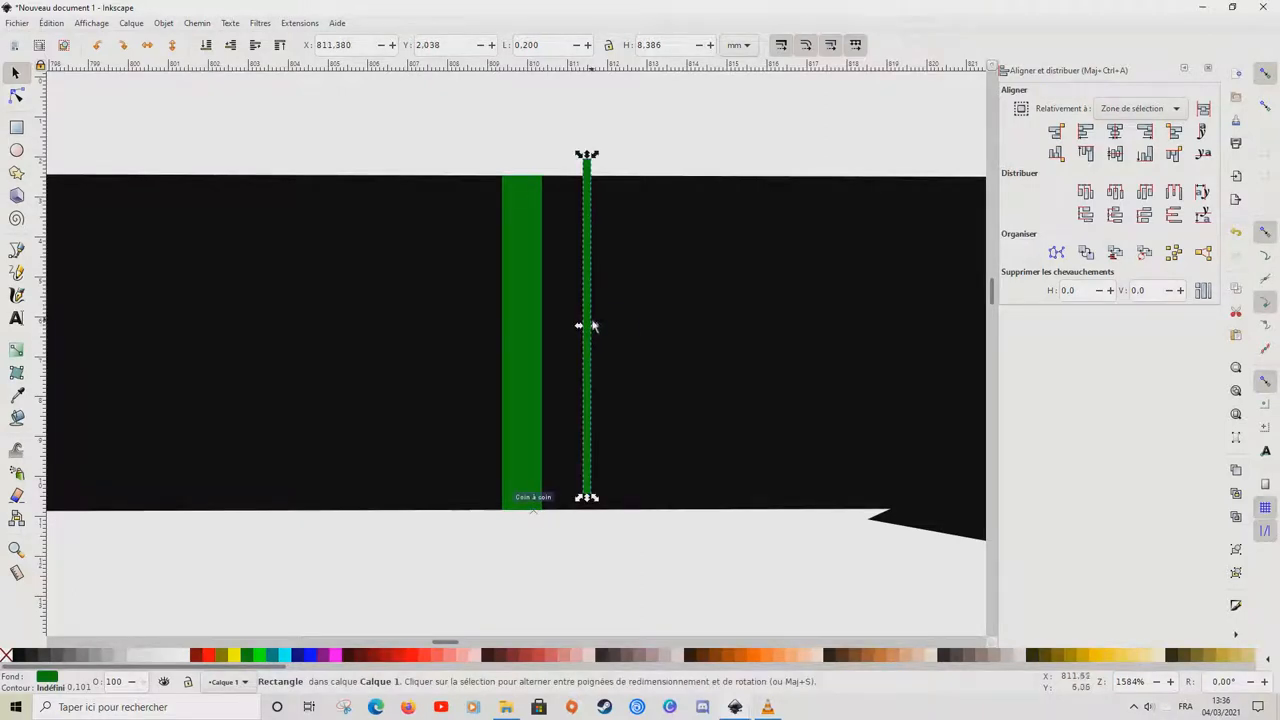
left_click_drag(586, 324, 636, 312)
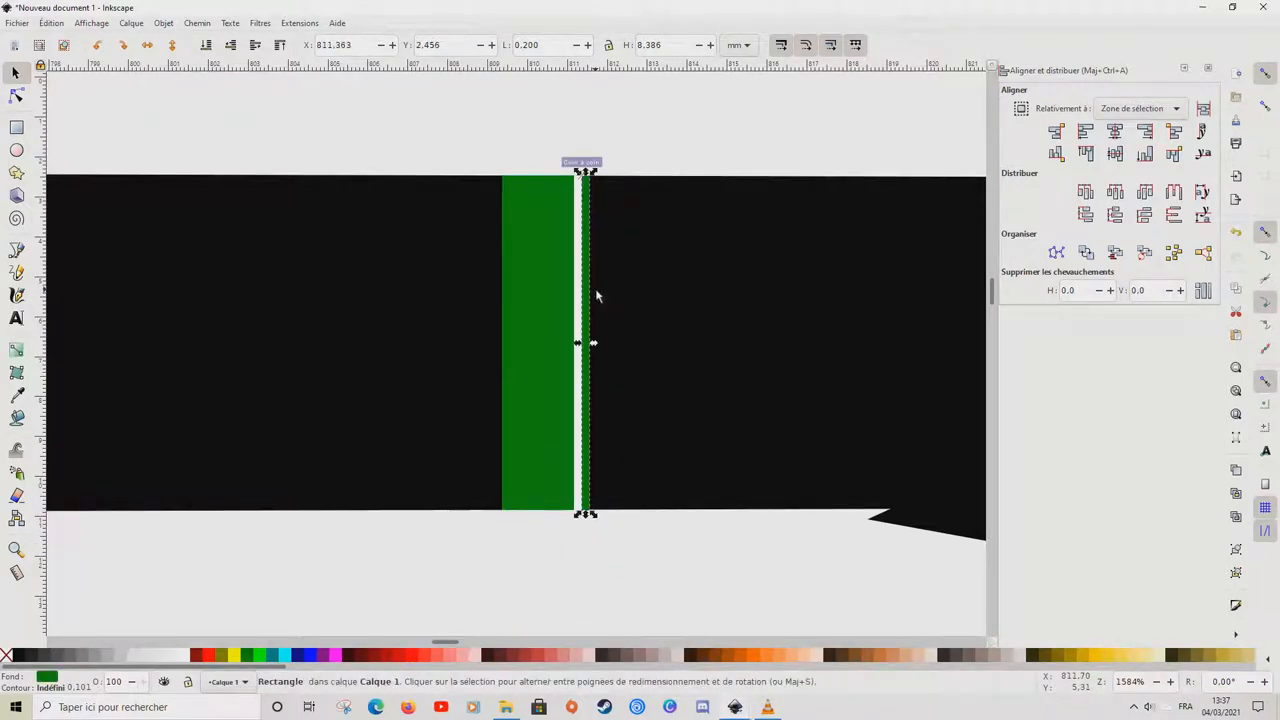
mouse_move(588, 314)
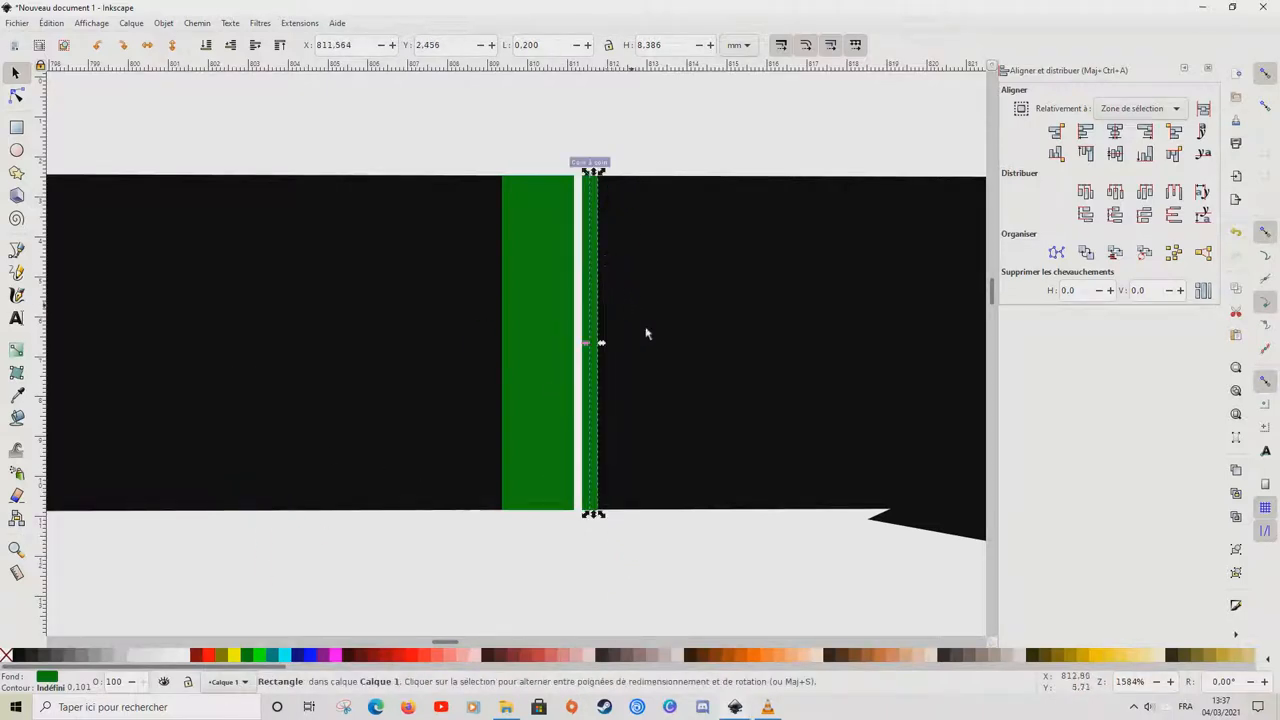
Step: Group the twelve green strips into one band and duplicate the group beside it
left_click(478, 572)
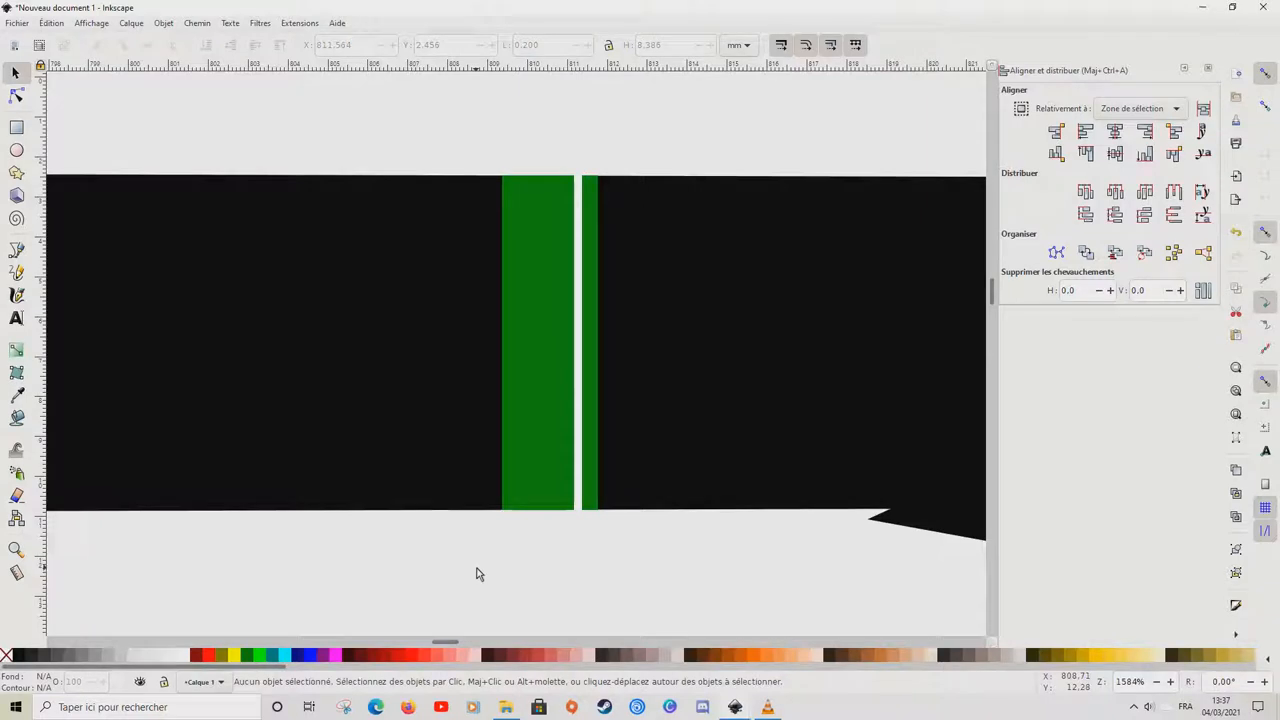
mouse_move(468, 426)
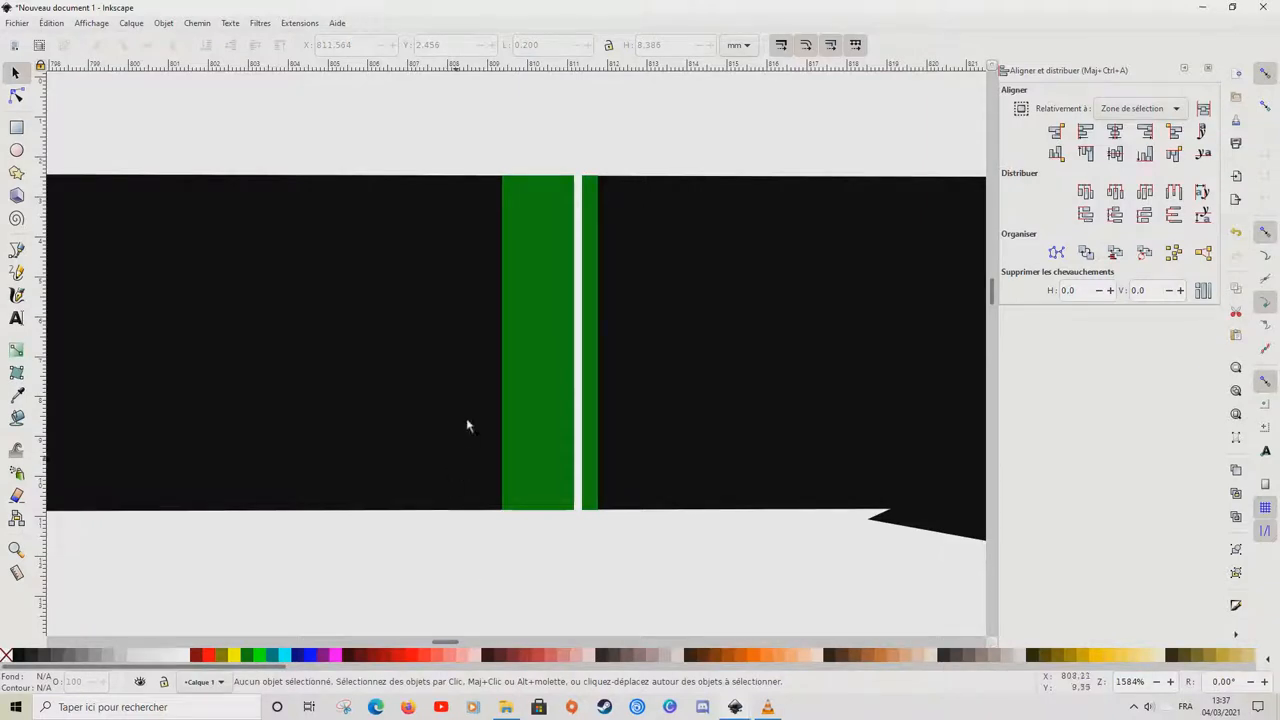
mouse_move(480, 148)
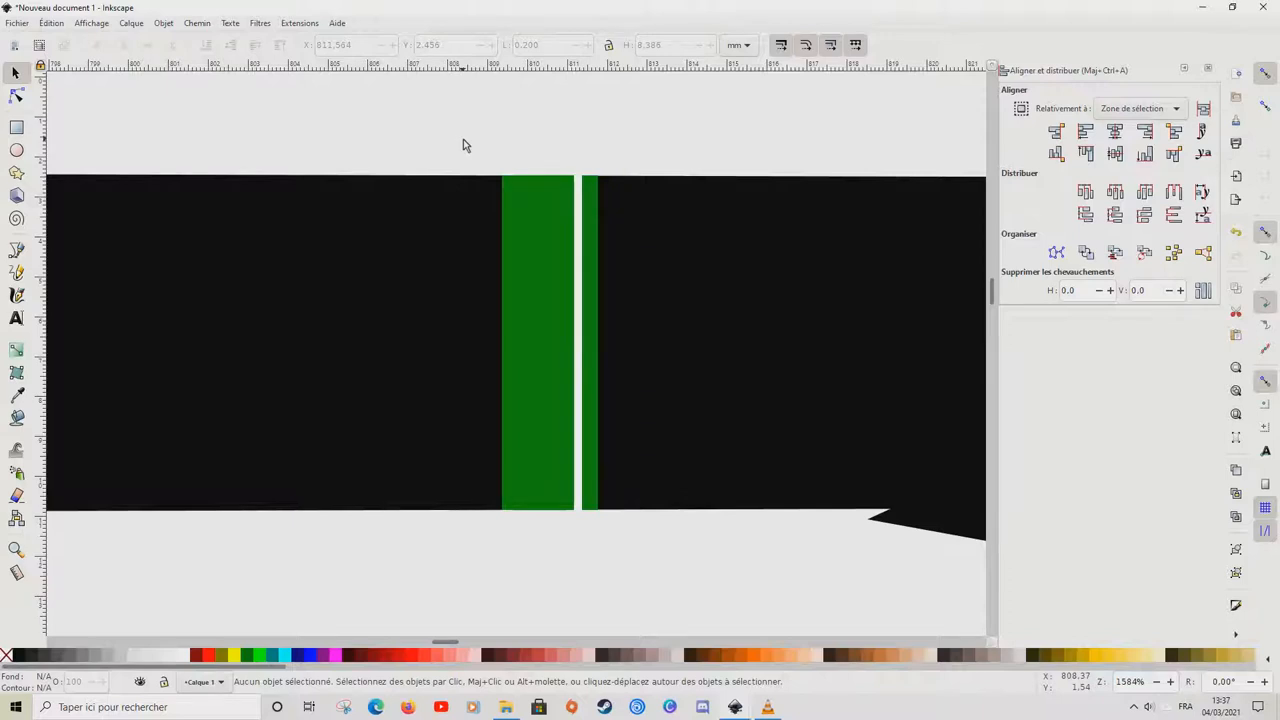
mouse_move(484, 146)
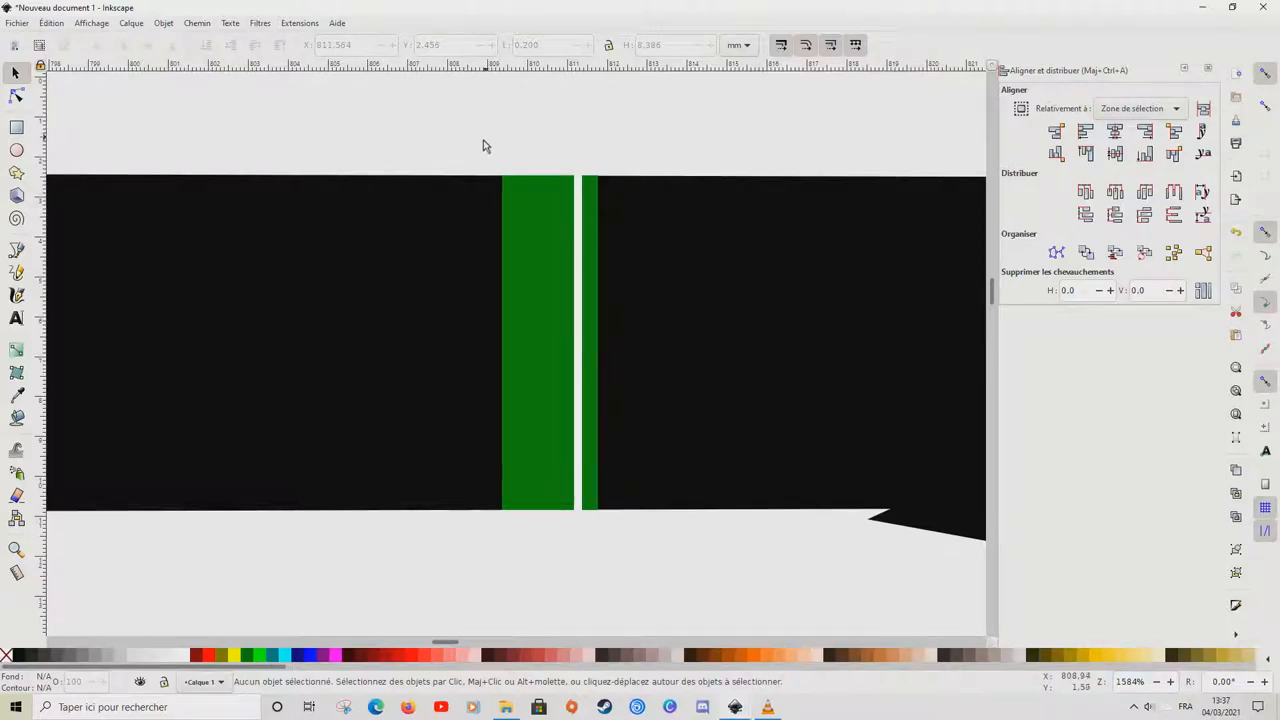
left_click_drag(484, 144, 648, 558)
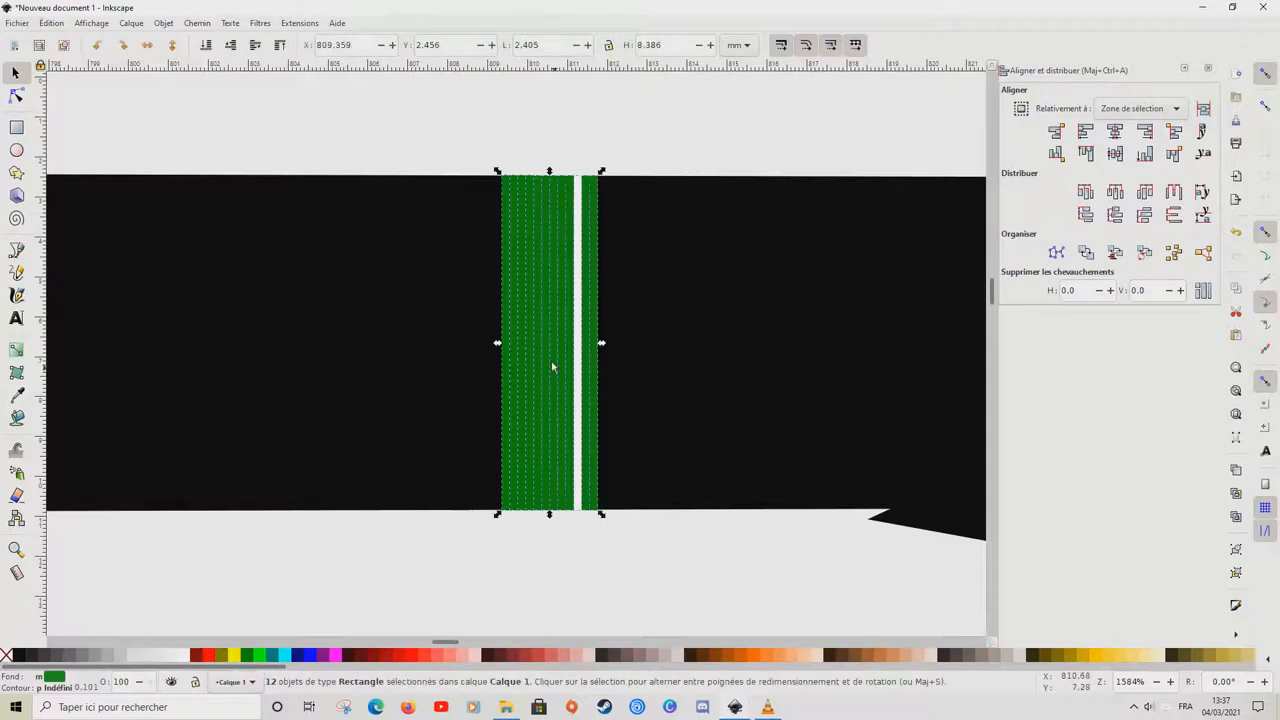
right_click(550, 368)
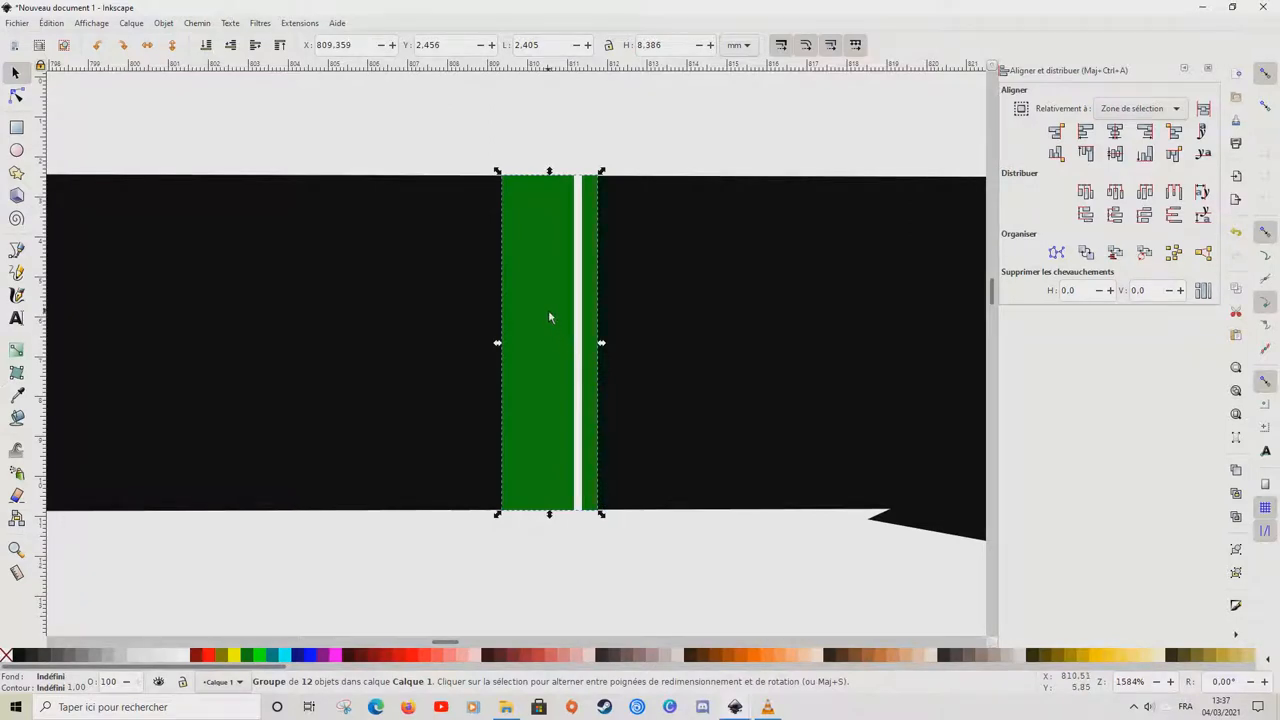
right_click(548, 318)
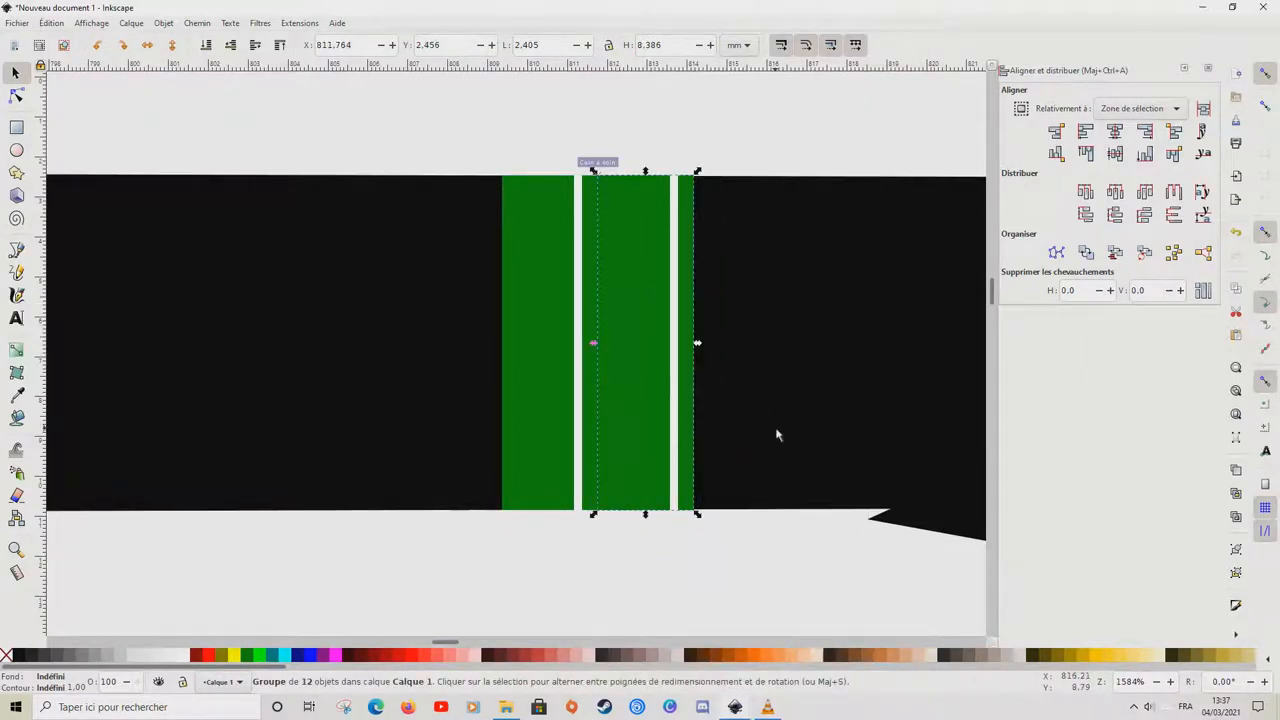
mouse_move(672, 312)
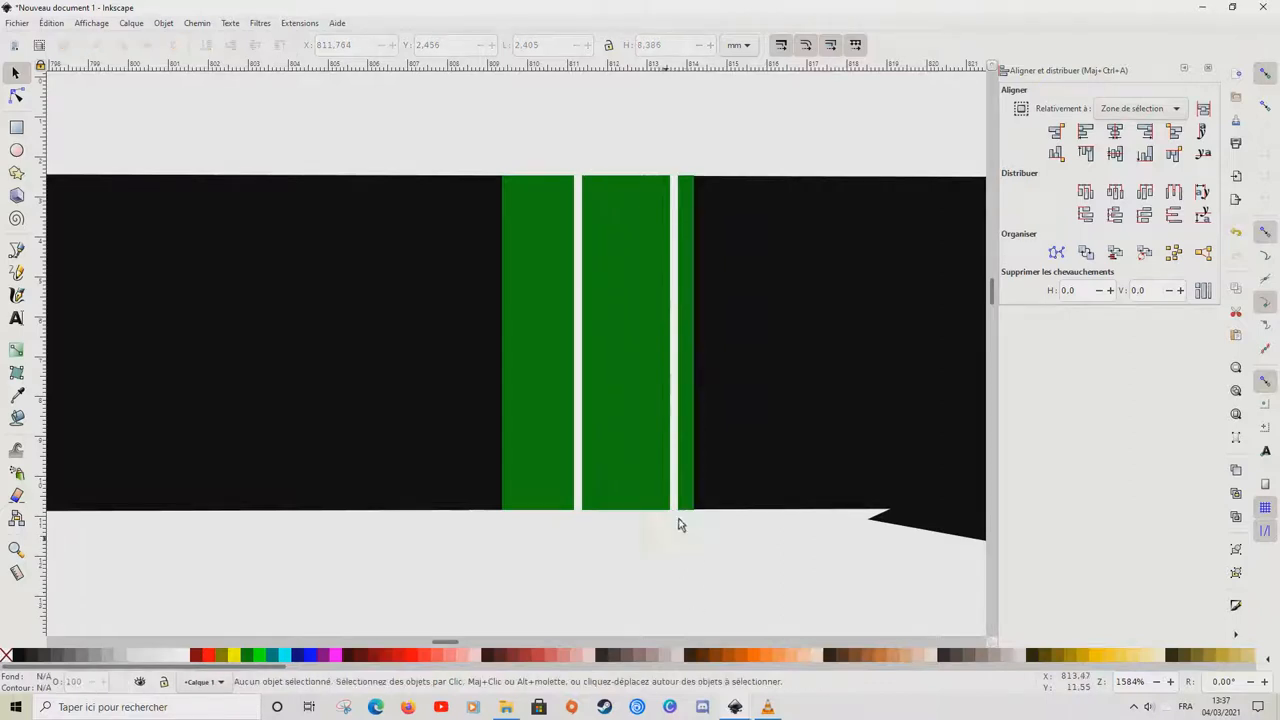
left_click(644, 344)
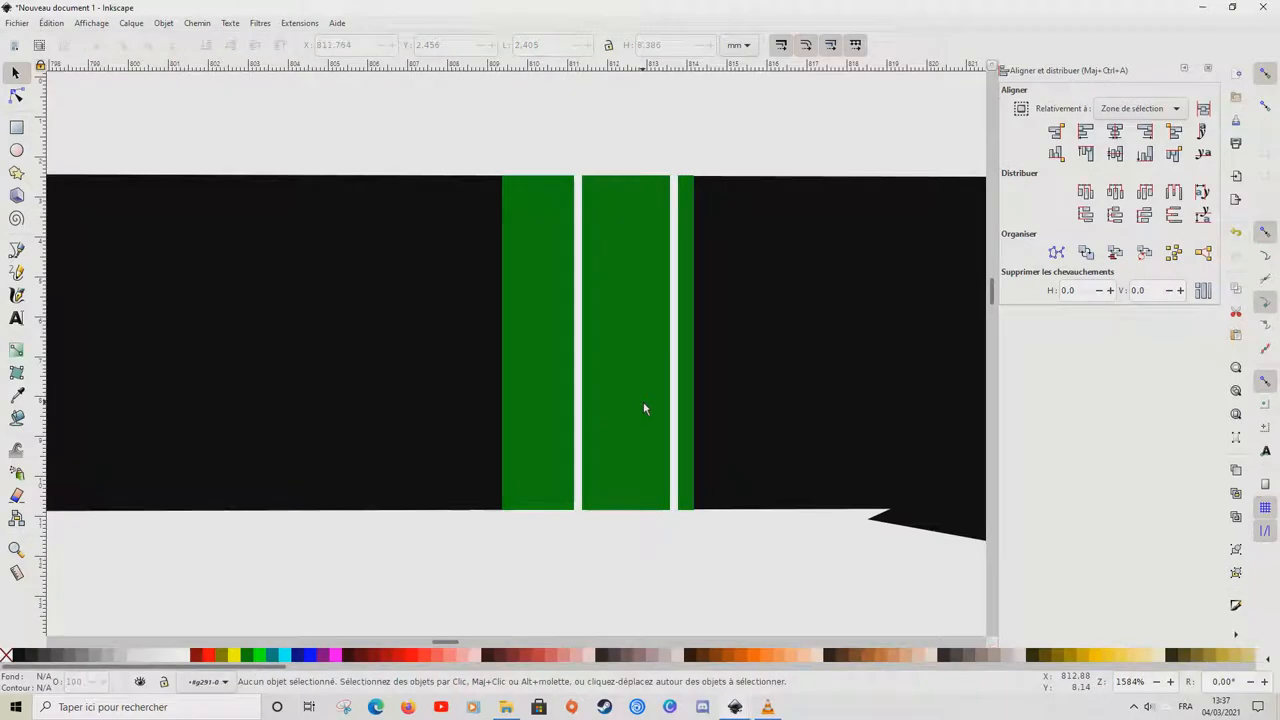
left_click(624, 340)
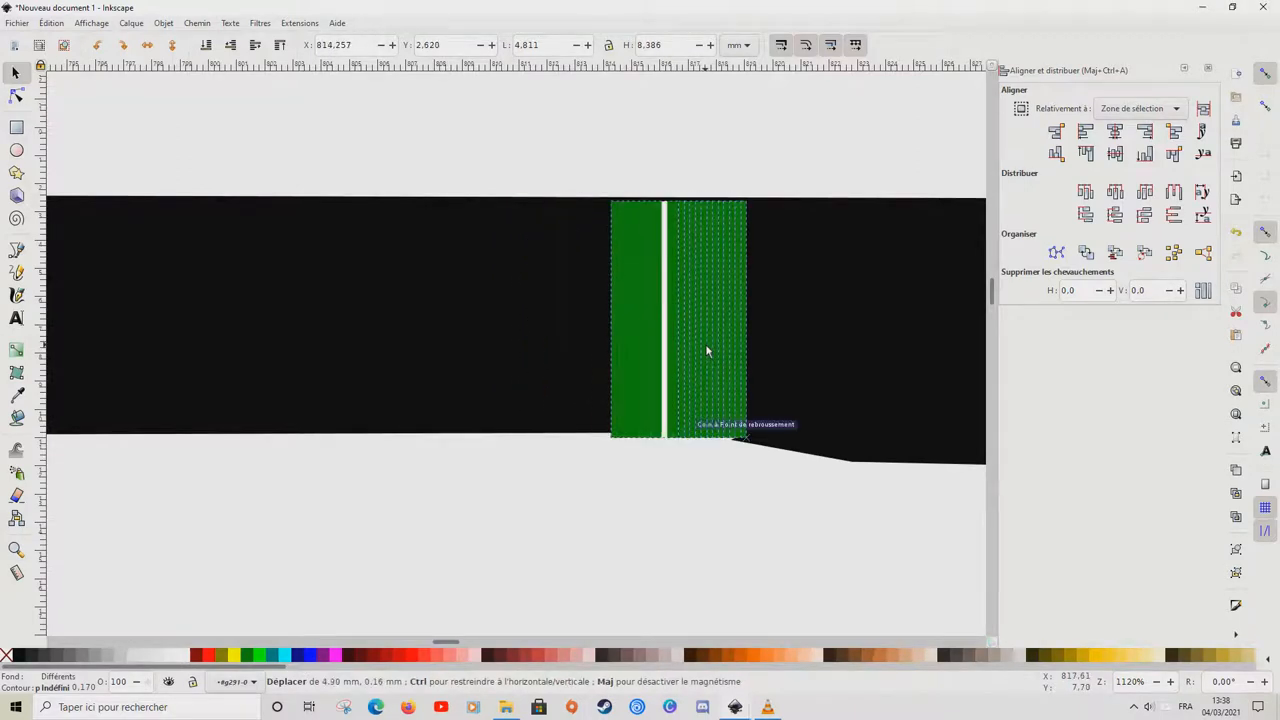
Step: Line up the copied bands along the blank and stretch them into one continuous green wrap
left_click_drag(708, 352, 692, 356)
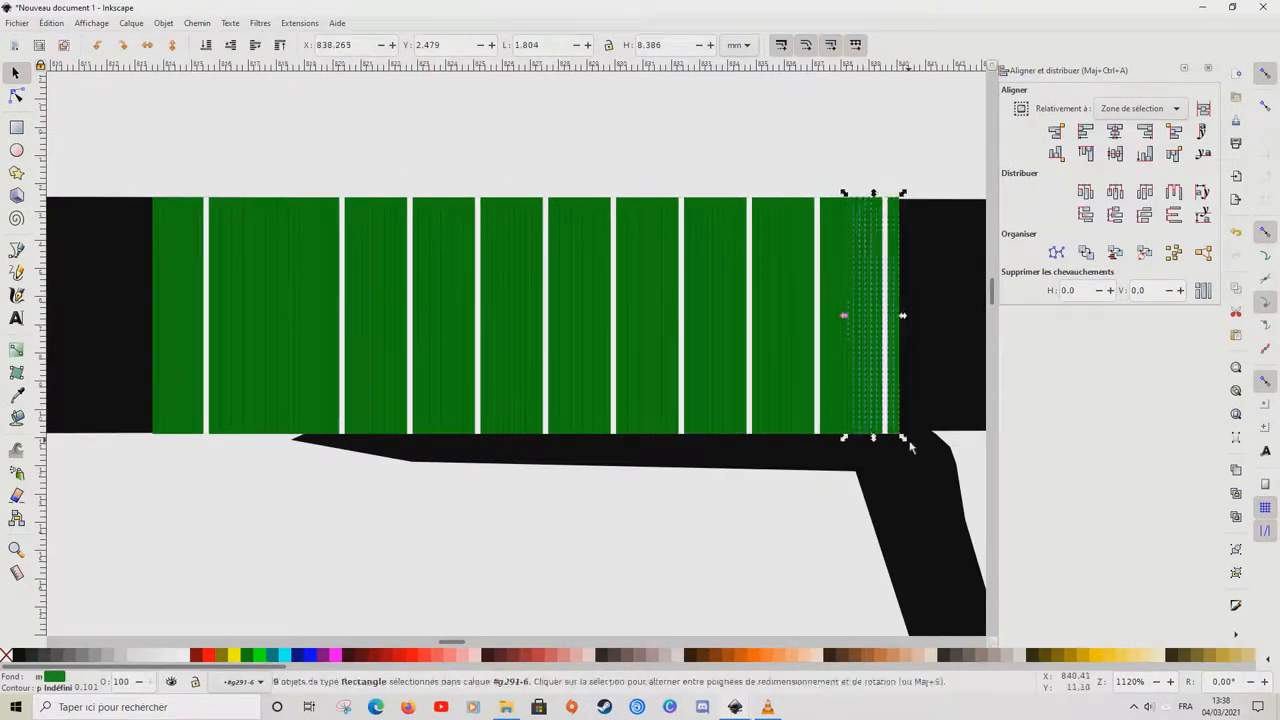
left_click_drag(904, 316, 756, 308)
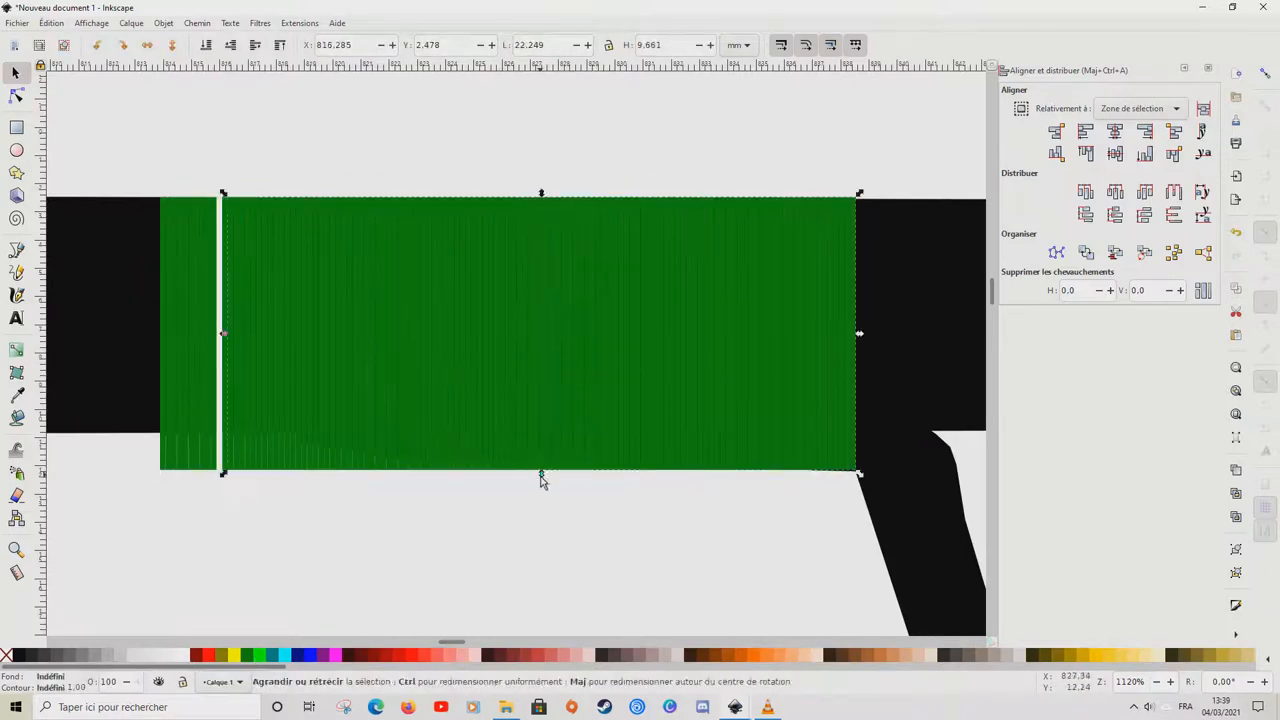
left_click(628, 540)
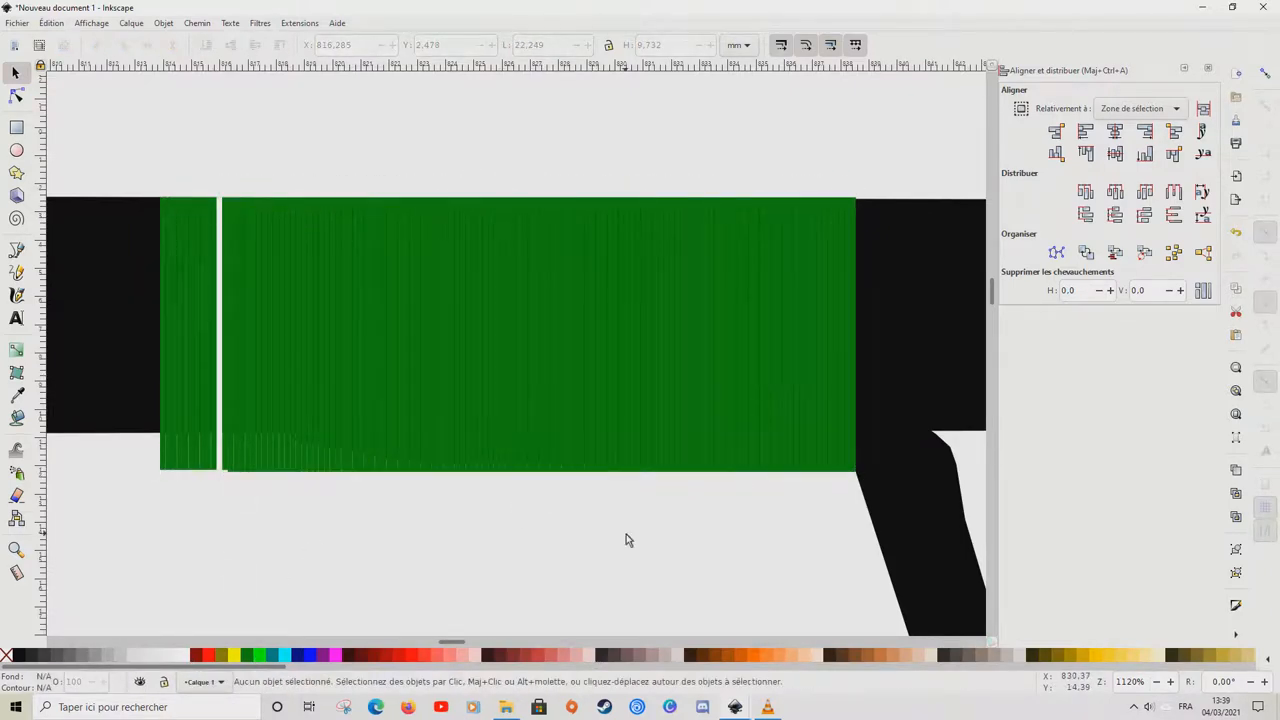